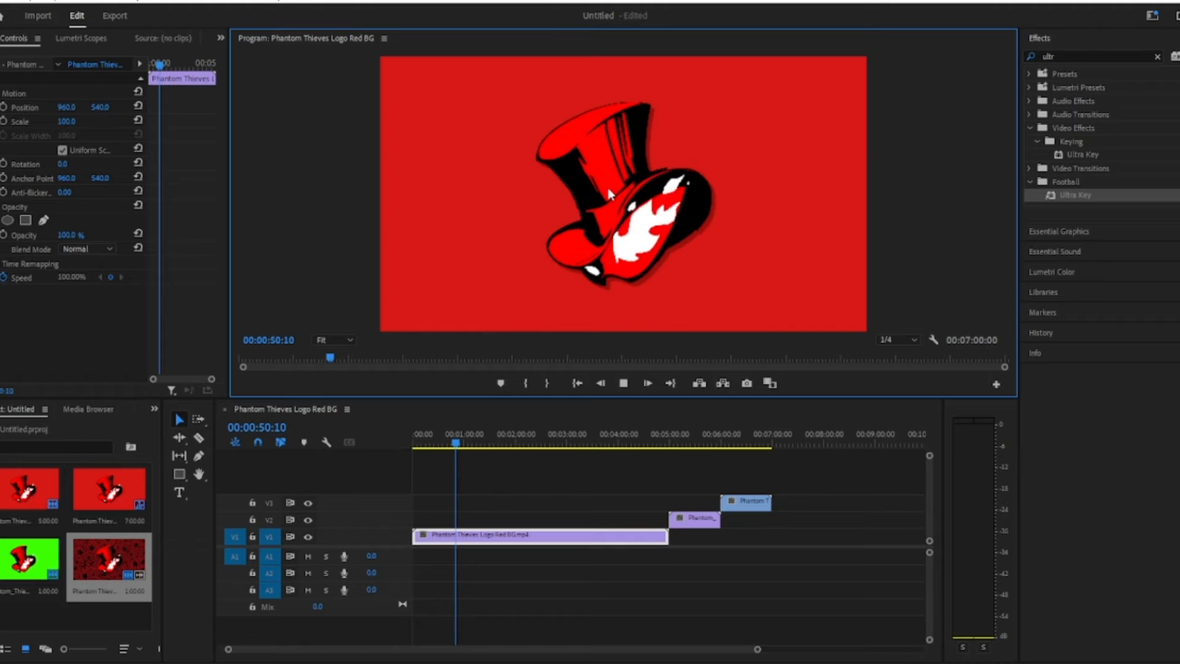
# Select the V2 green-screen logo clip, apply Ultra Key and eyedrop the green backdrop.
pyautogui.click(646, 383)
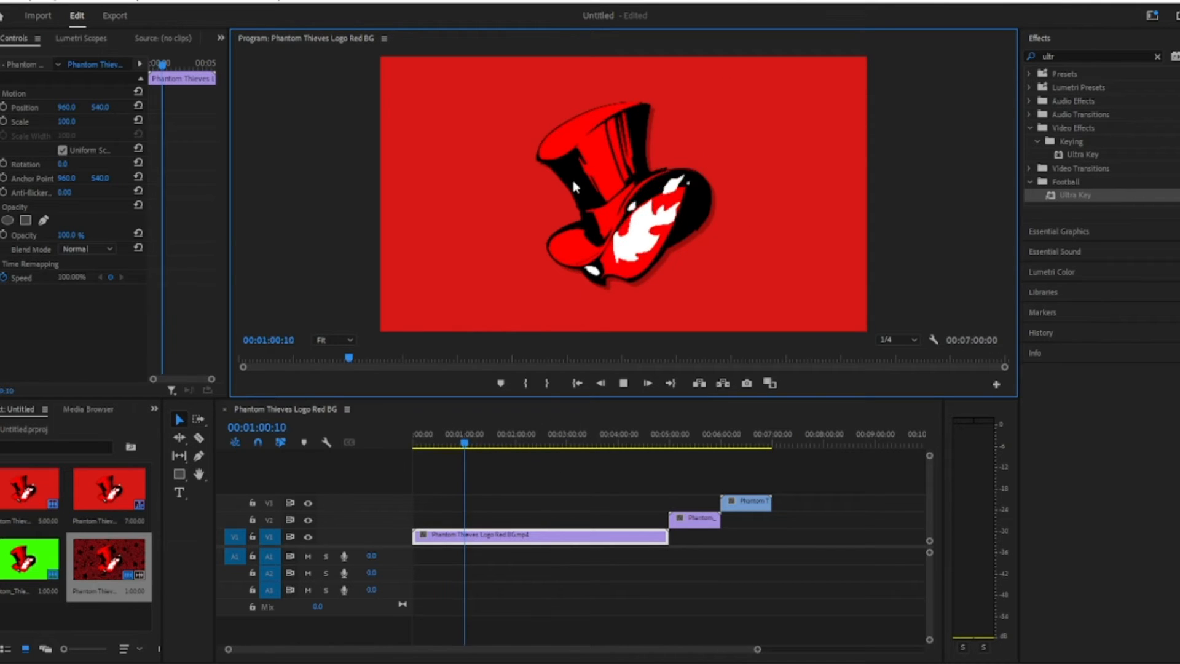
pyautogui.click(623, 383)
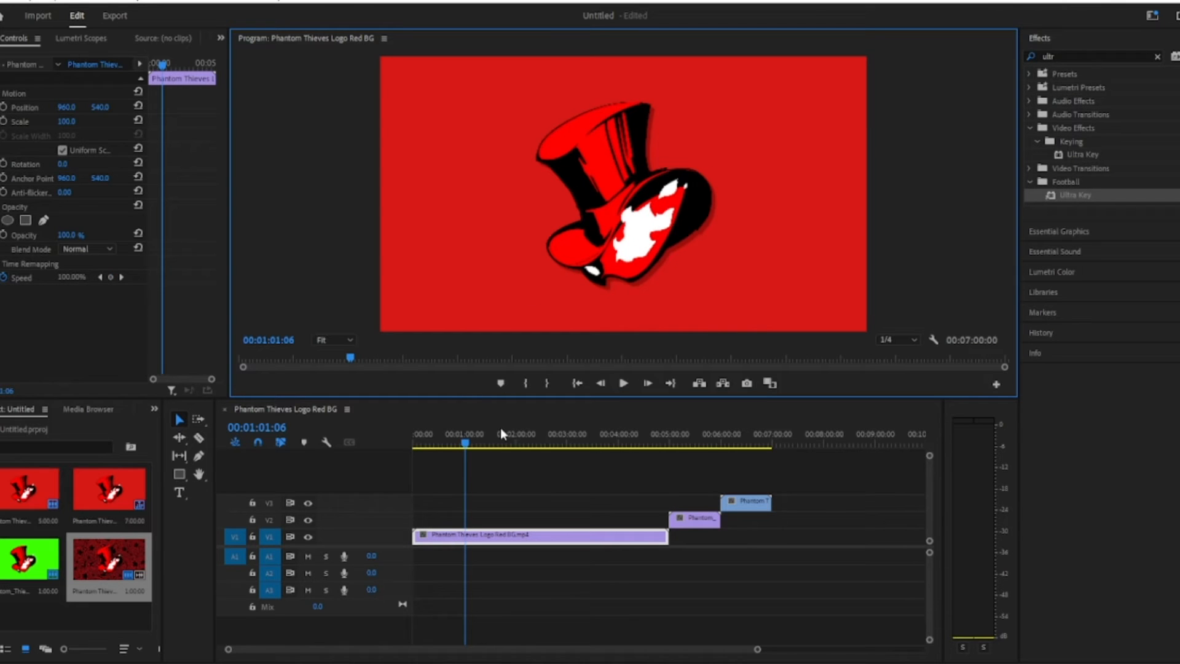
pyautogui.click(512, 443)
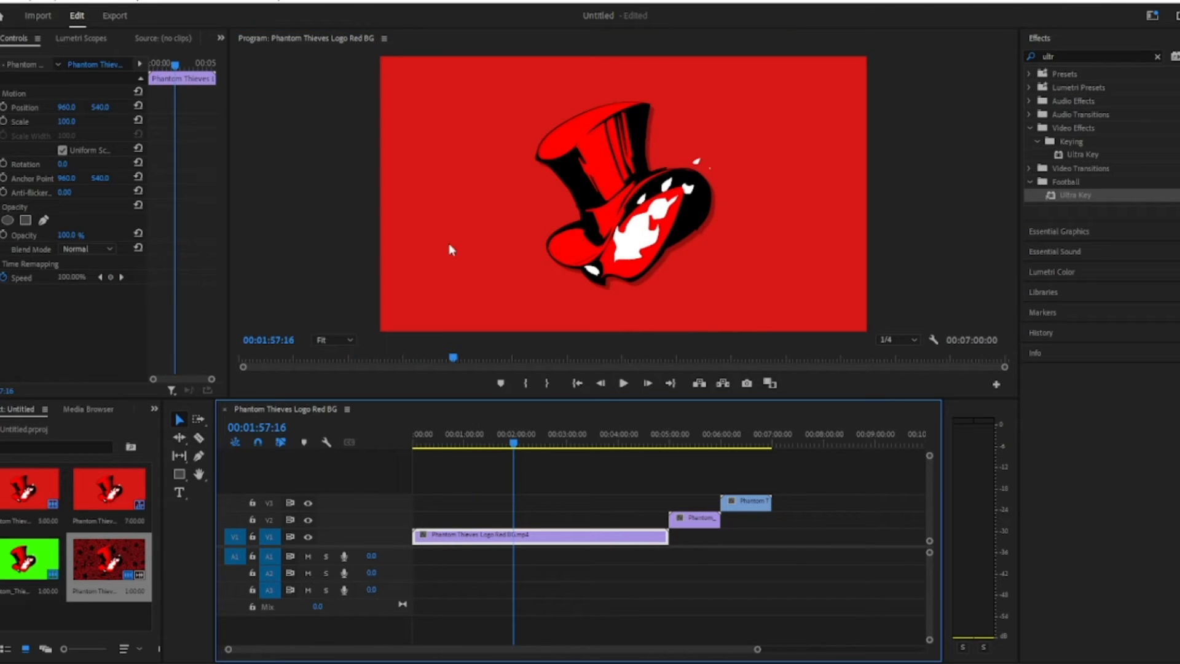
pyautogui.click(685, 444)
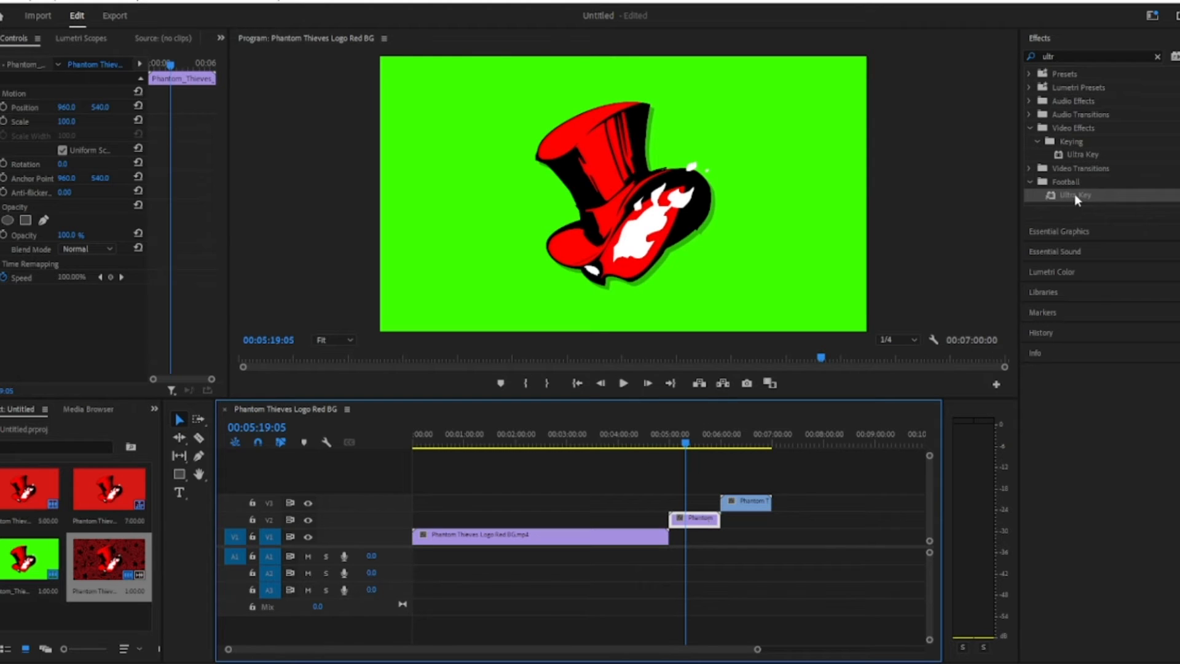
pyautogui.moveTo(1078, 201)
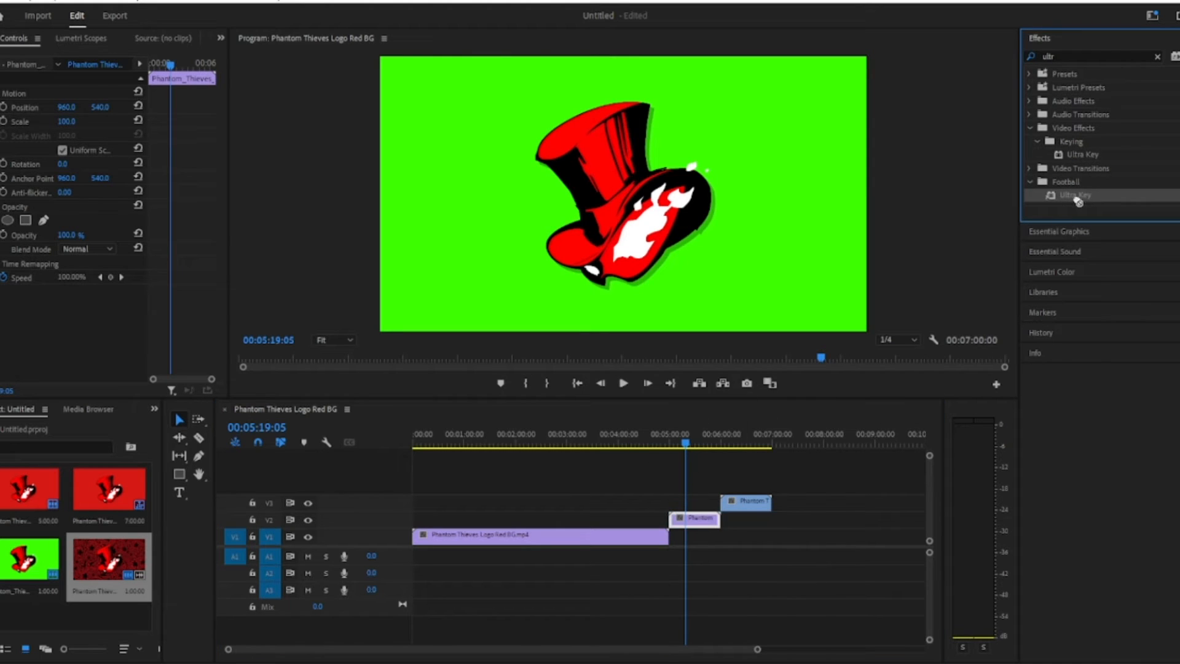
pyautogui.doubleClick(1075, 195)
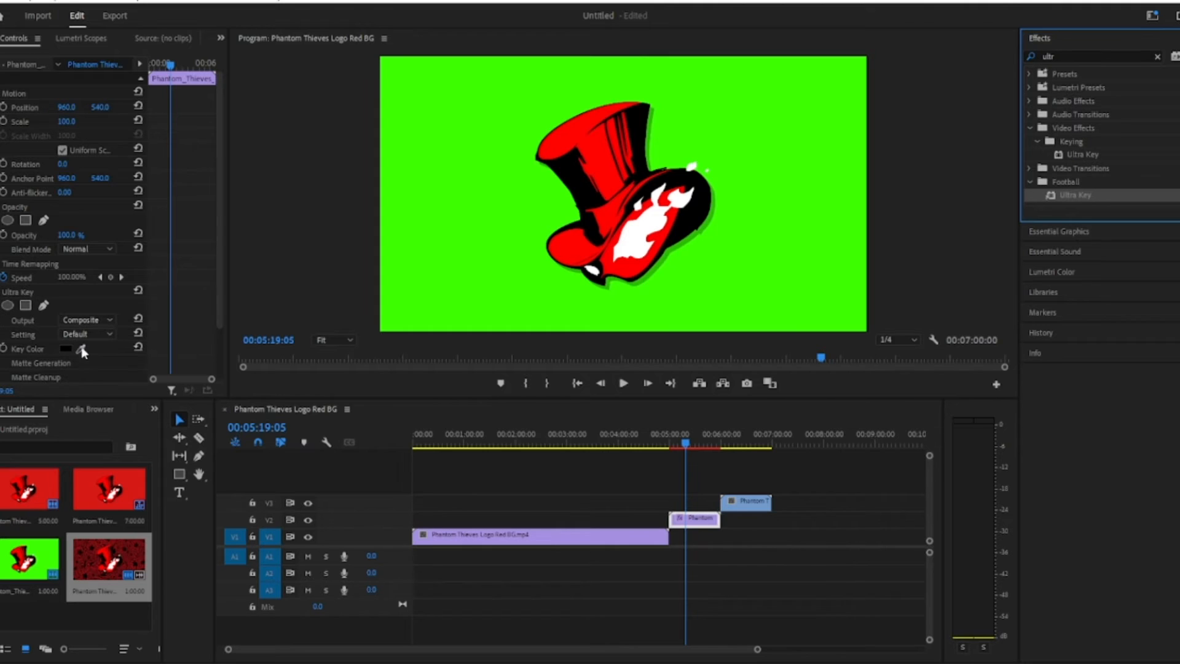
pyautogui.click(81, 348)
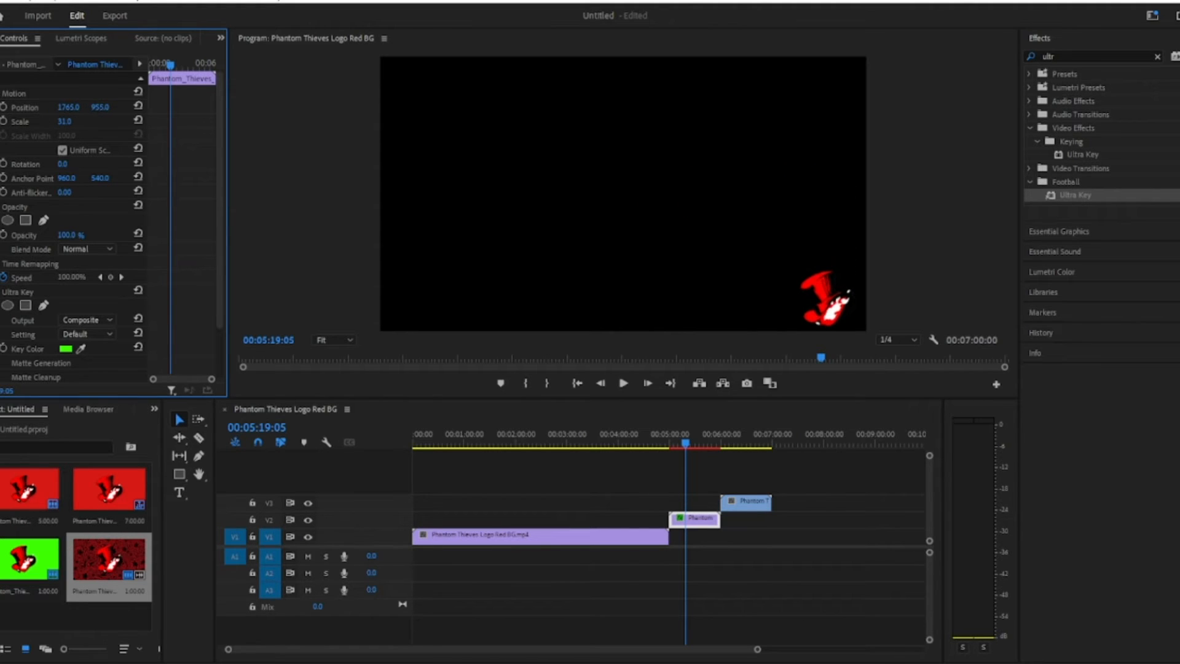
# Place the makoto image on V1 beneath the keyed logo, then select the overlay clip.
pyautogui.click(685, 444)
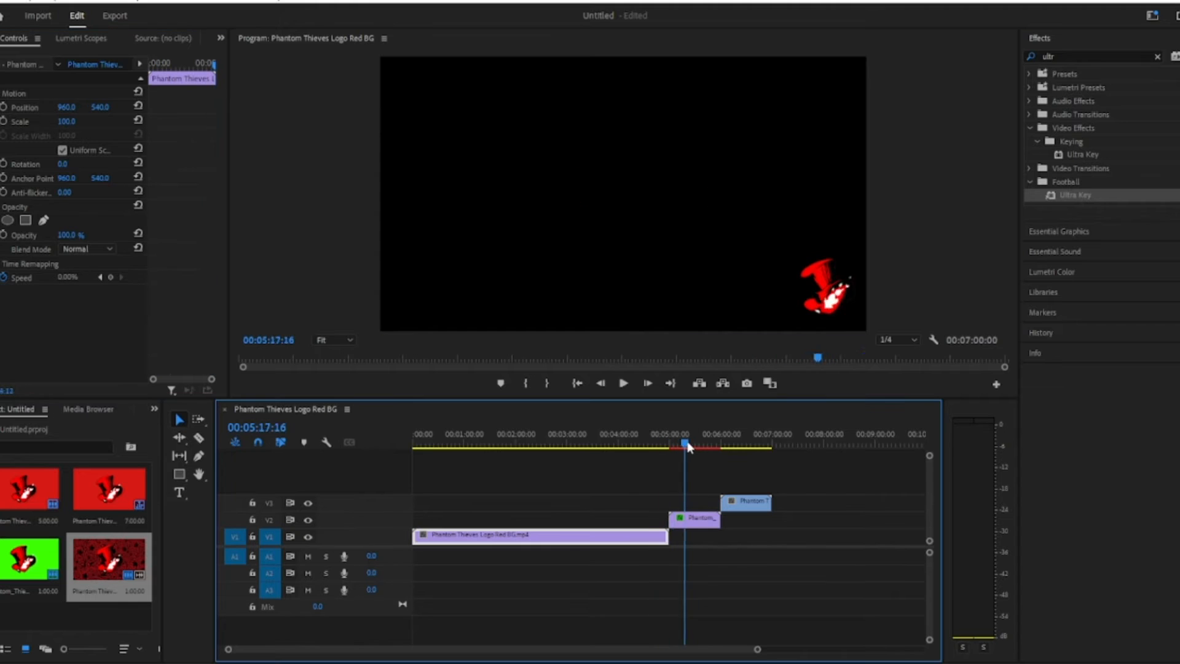
pyautogui.click(717, 444)
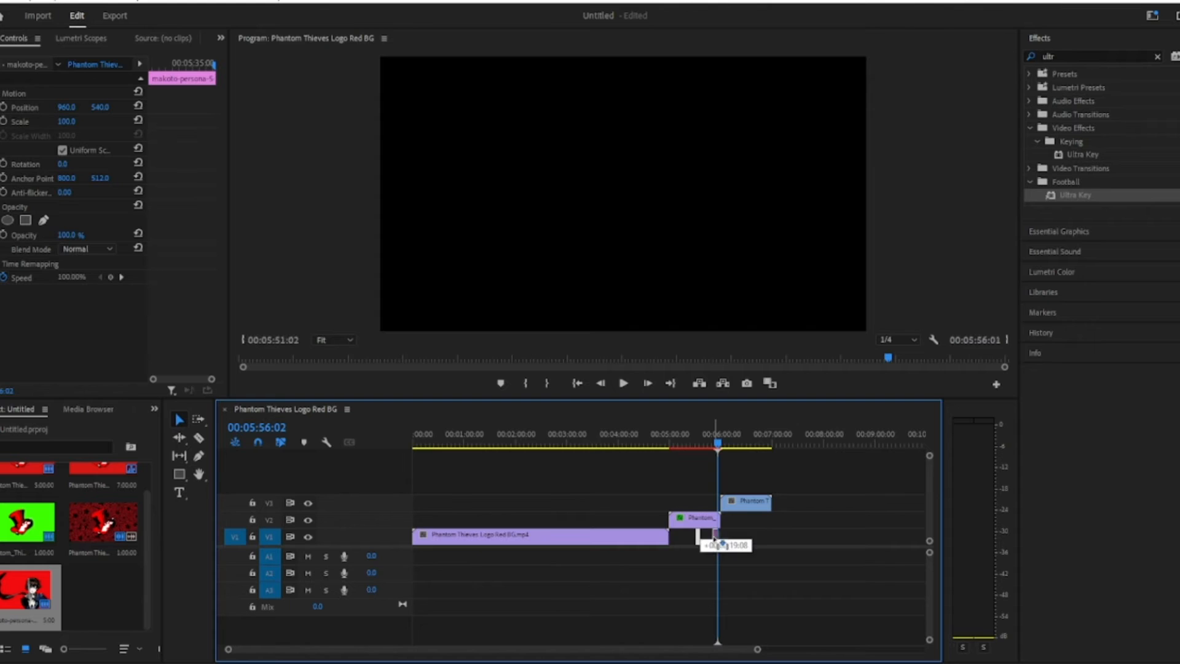
pyautogui.click(708, 442)
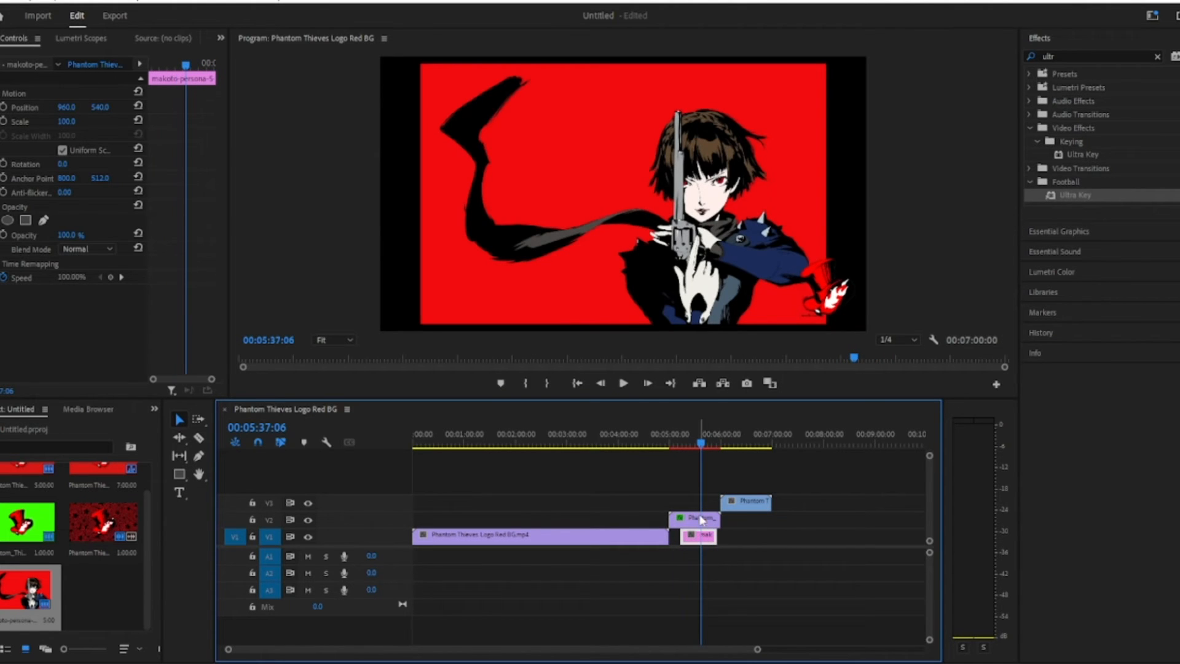
pyautogui.click(694, 519)
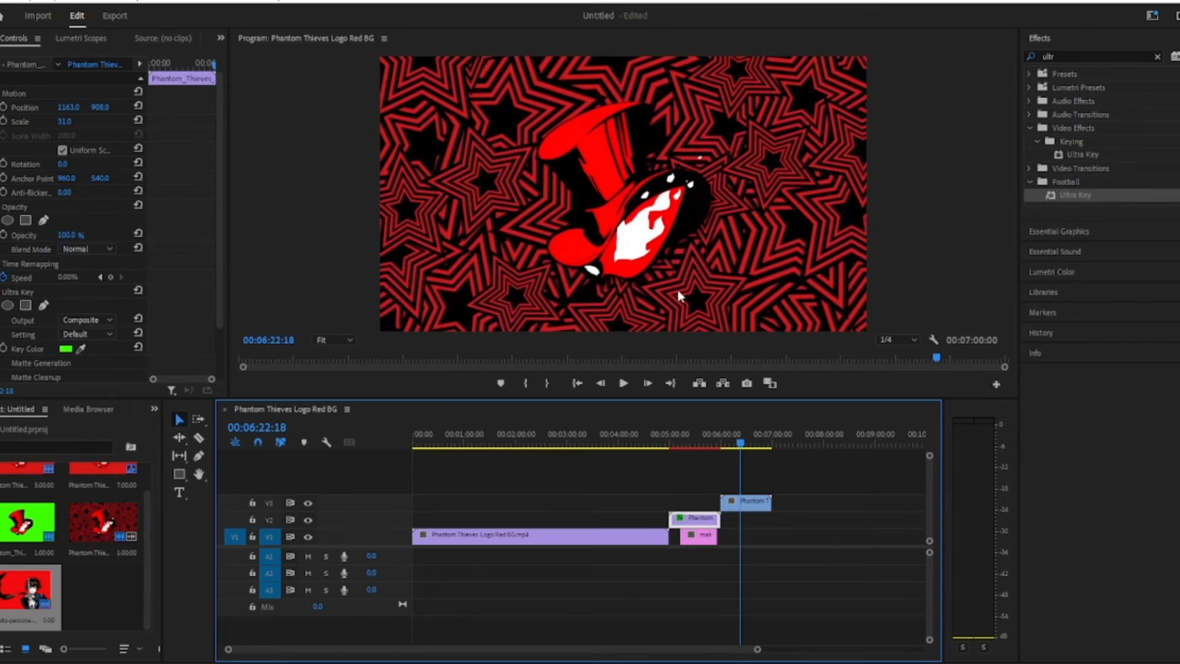
pyautogui.moveTo(668, 294)
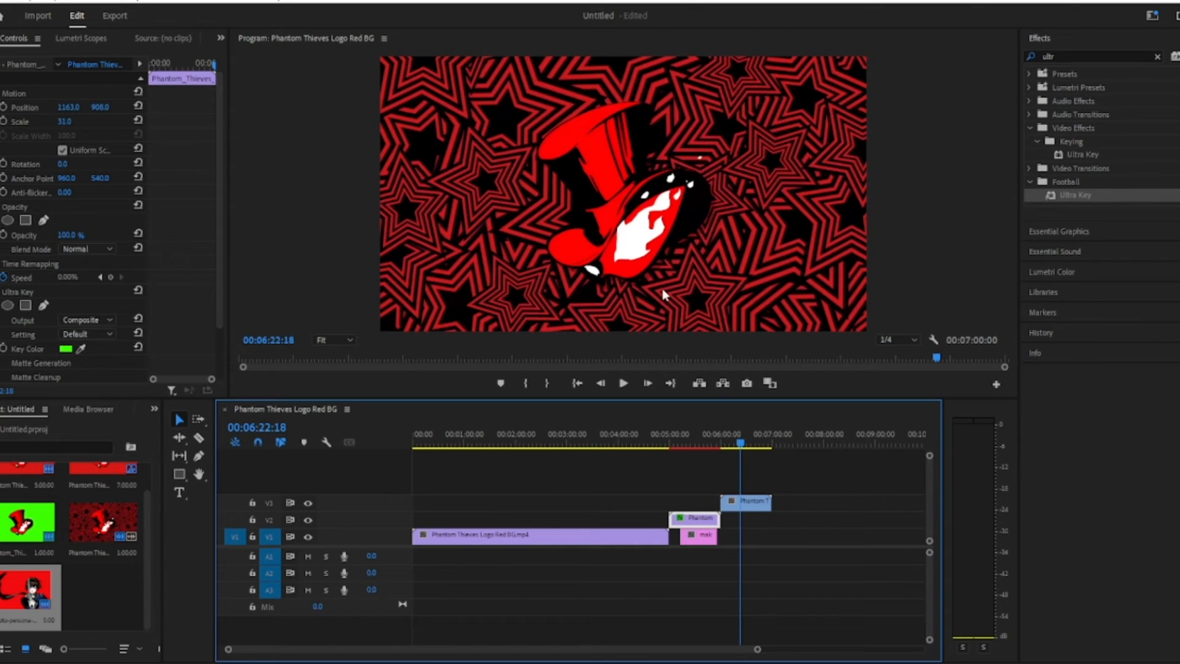
# Play back the star background section and clear the Effects panel search term.
pyautogui.click(623, 384)
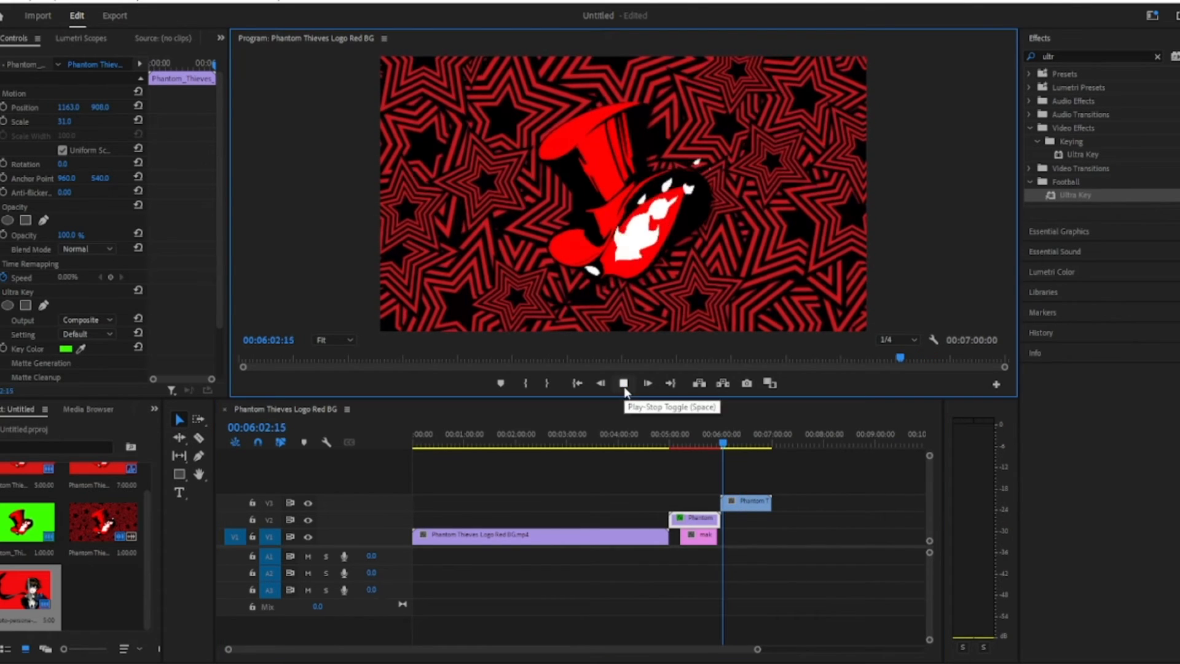
pyautogui.click(624, 383)
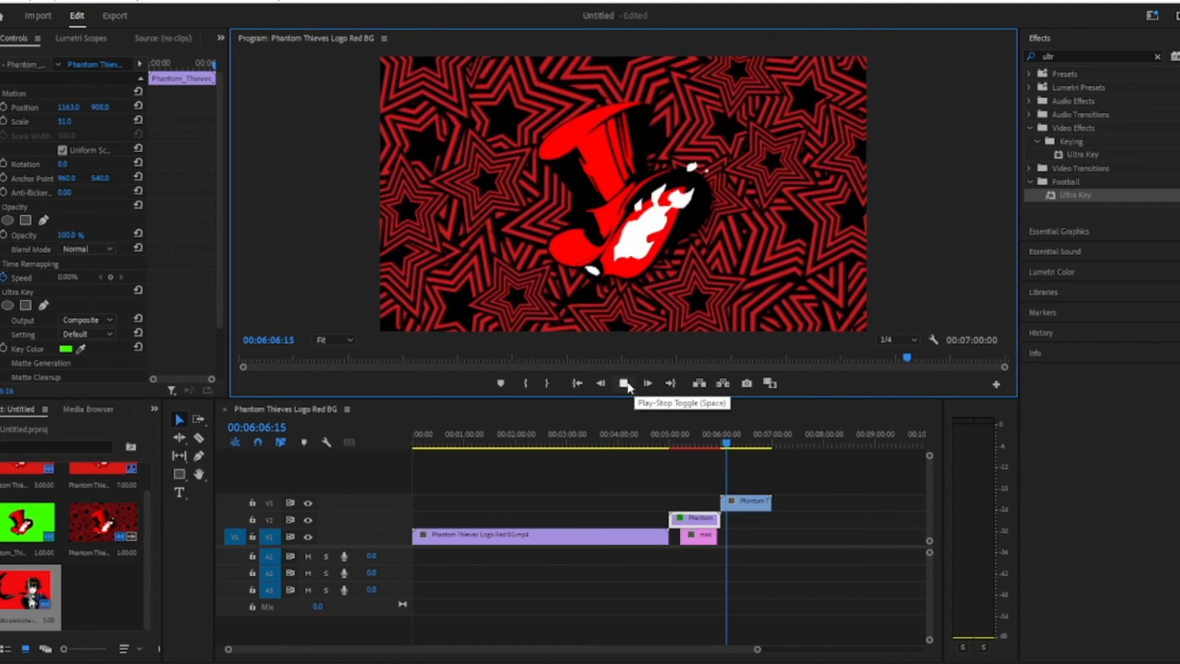
pyautogui.click(626, 383)
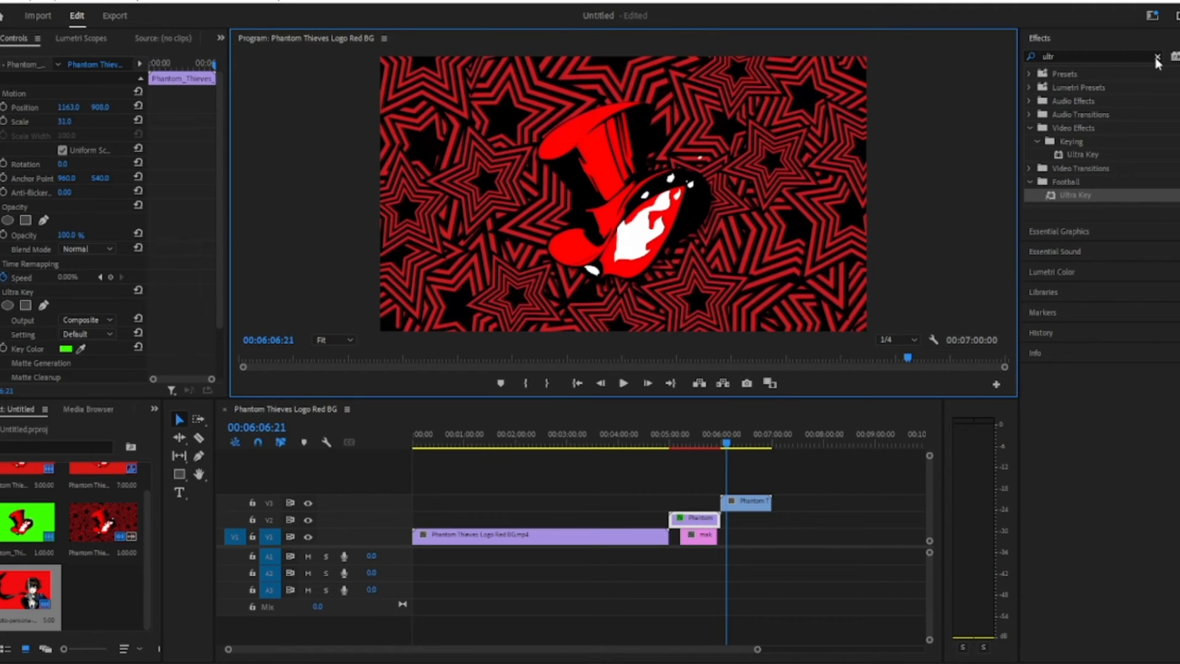
pyautogui.click(1157, 56)
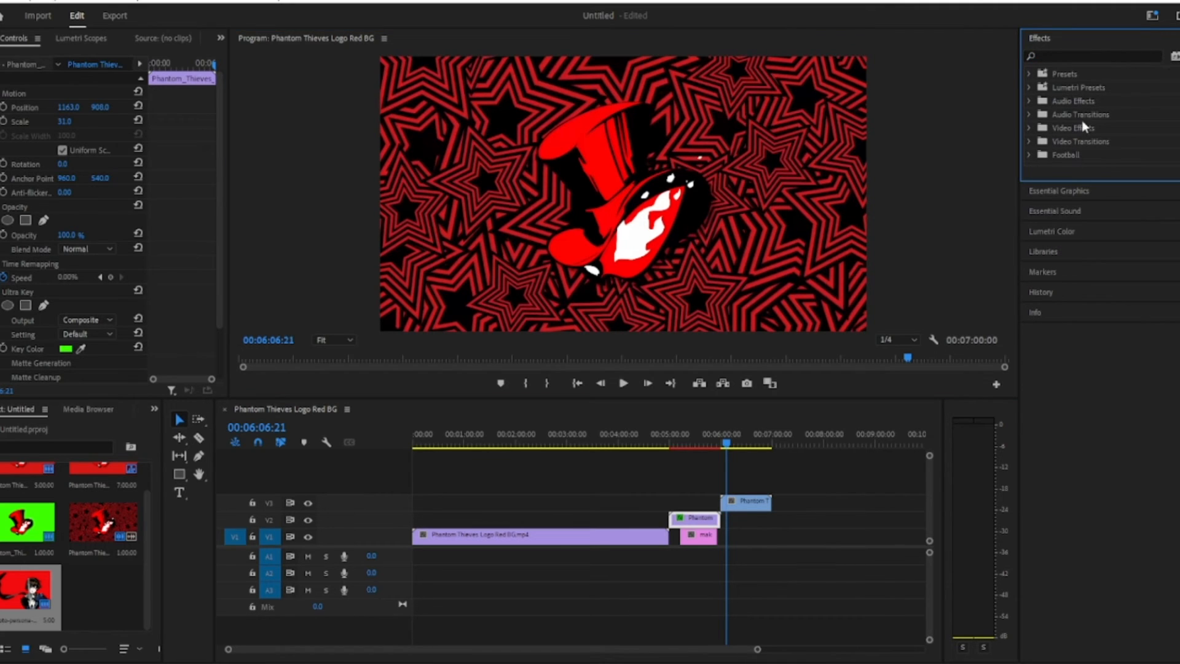
pyautogui.moveTo(1059, 147)
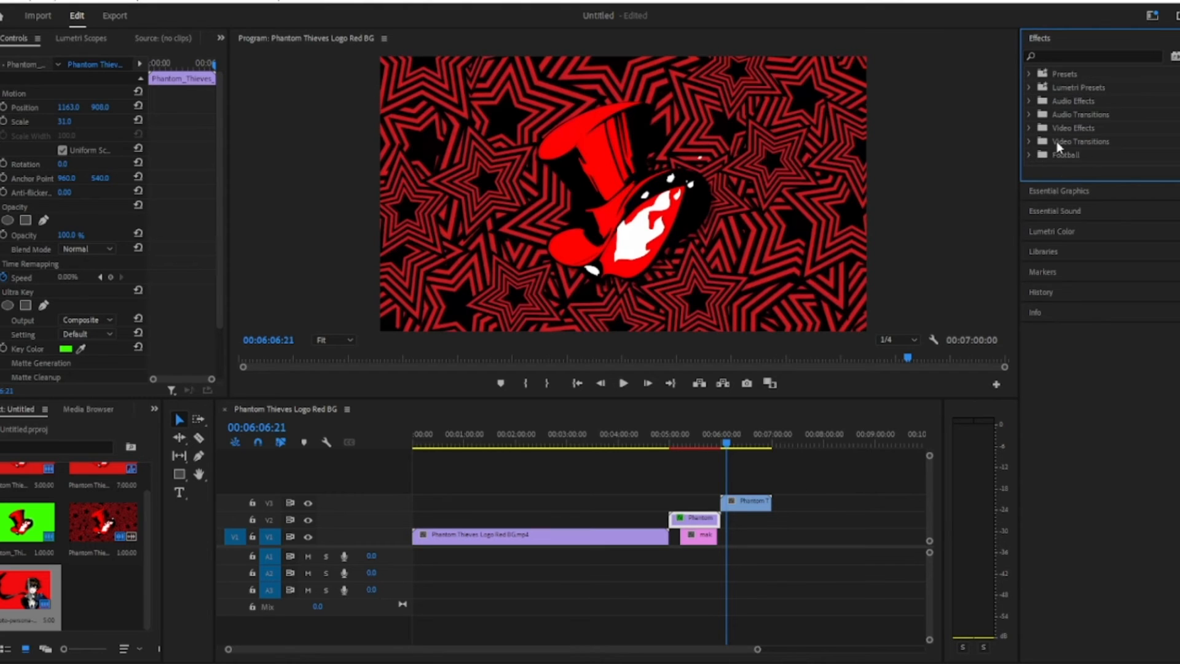
pyautogui.click(757, 444)
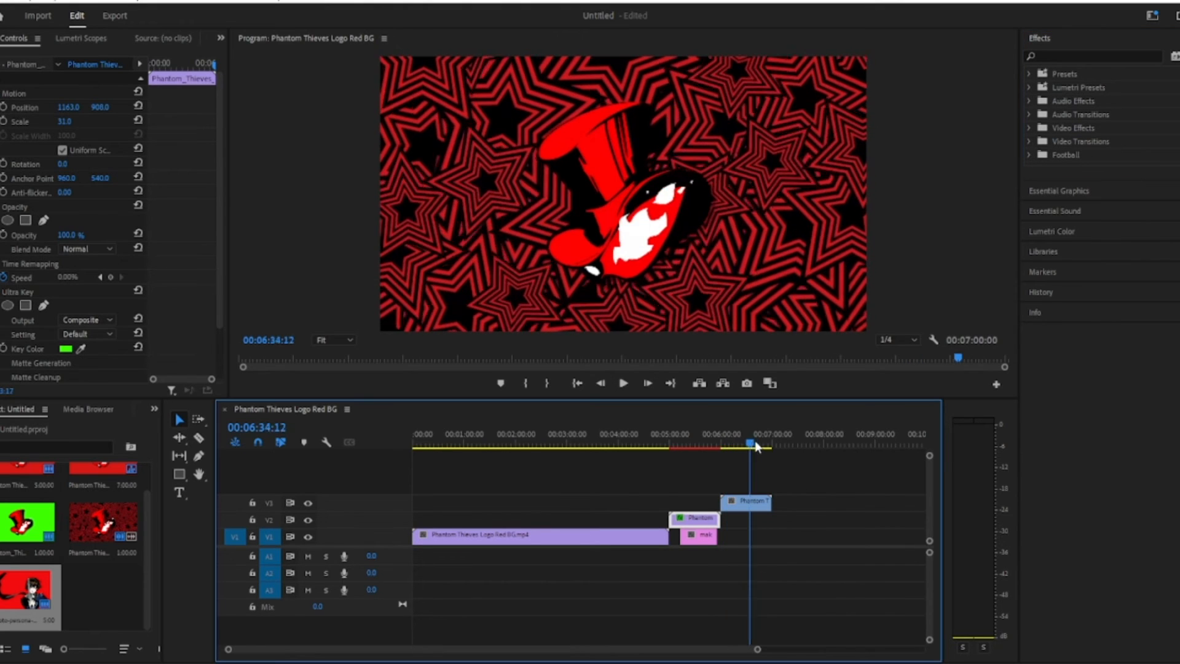
# Drag the makoto clip on V1 to about 7:15, after the V3 star clip.
pyautogui.click(601, 445)
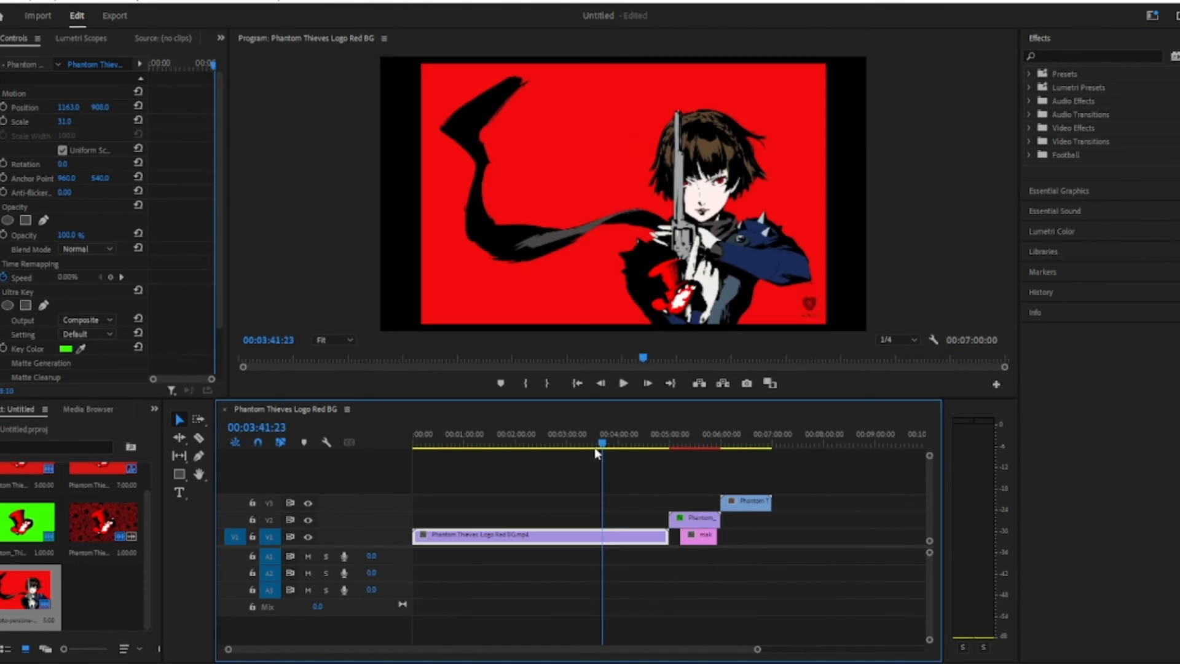
pyautogui.click(693, 519)
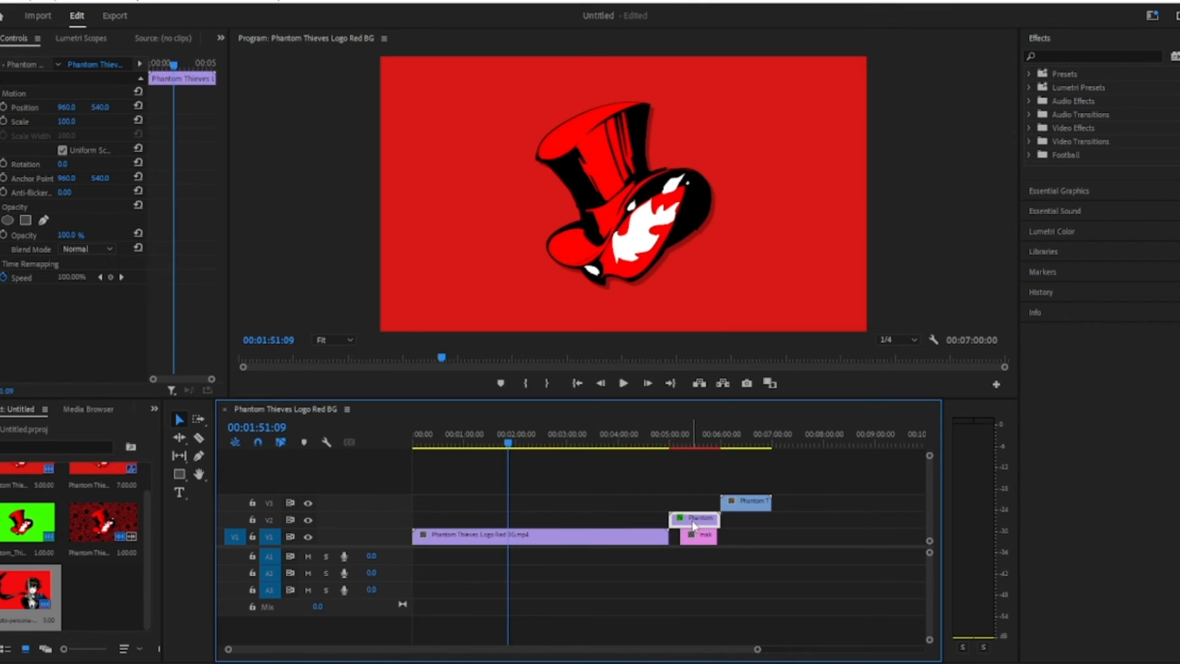
pyautogui.click(681, 442)
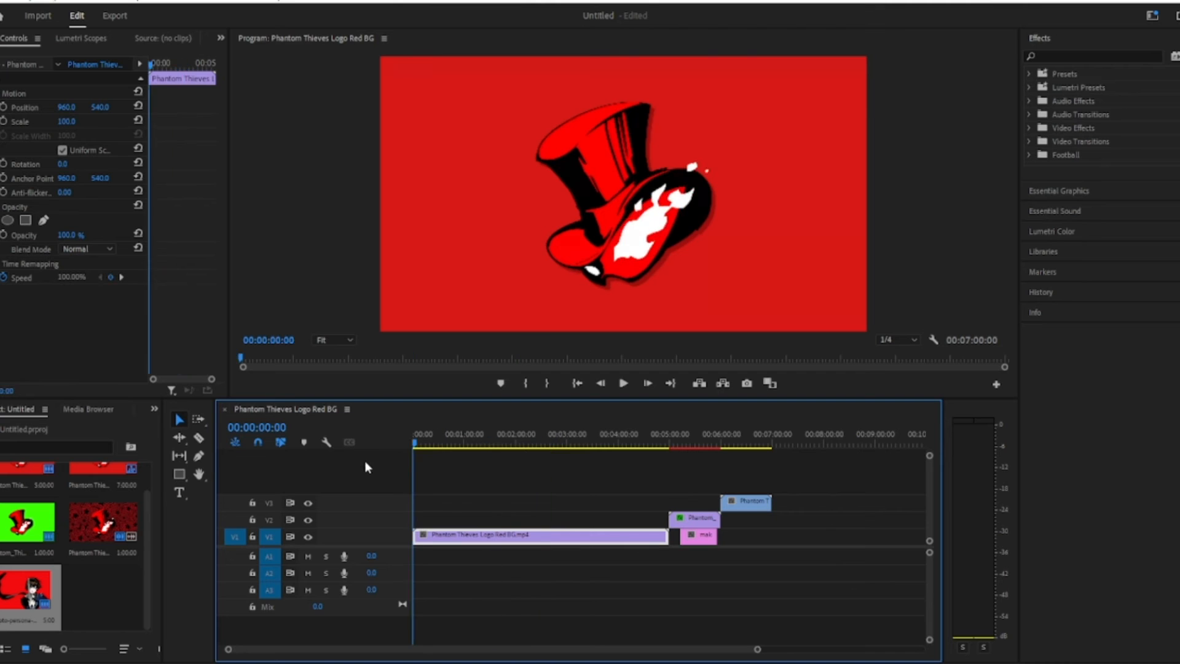
pyautogui.click(678, 444)
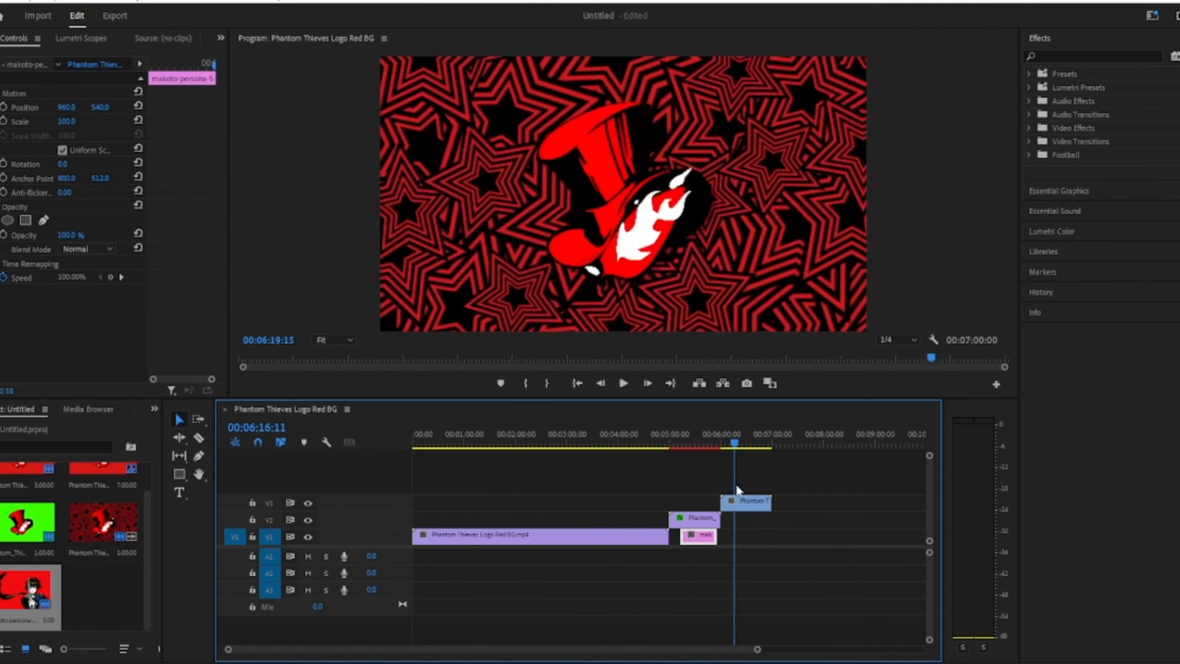
pyautogui.click(621, 442)
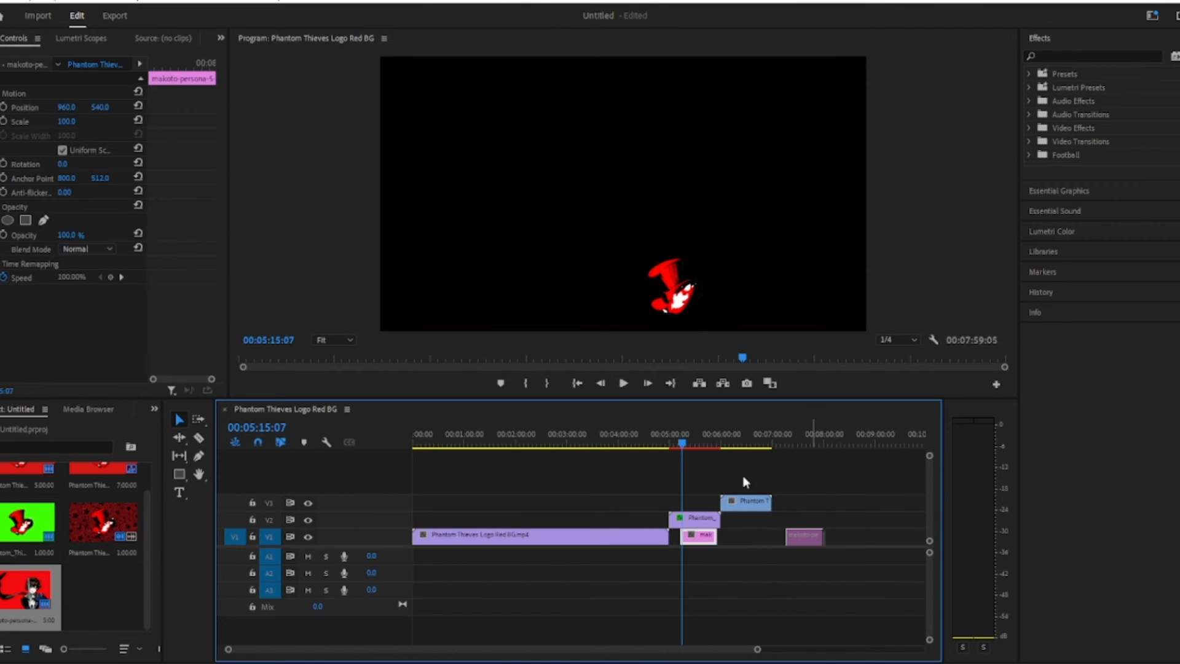
pyautogui.click(759, 444)
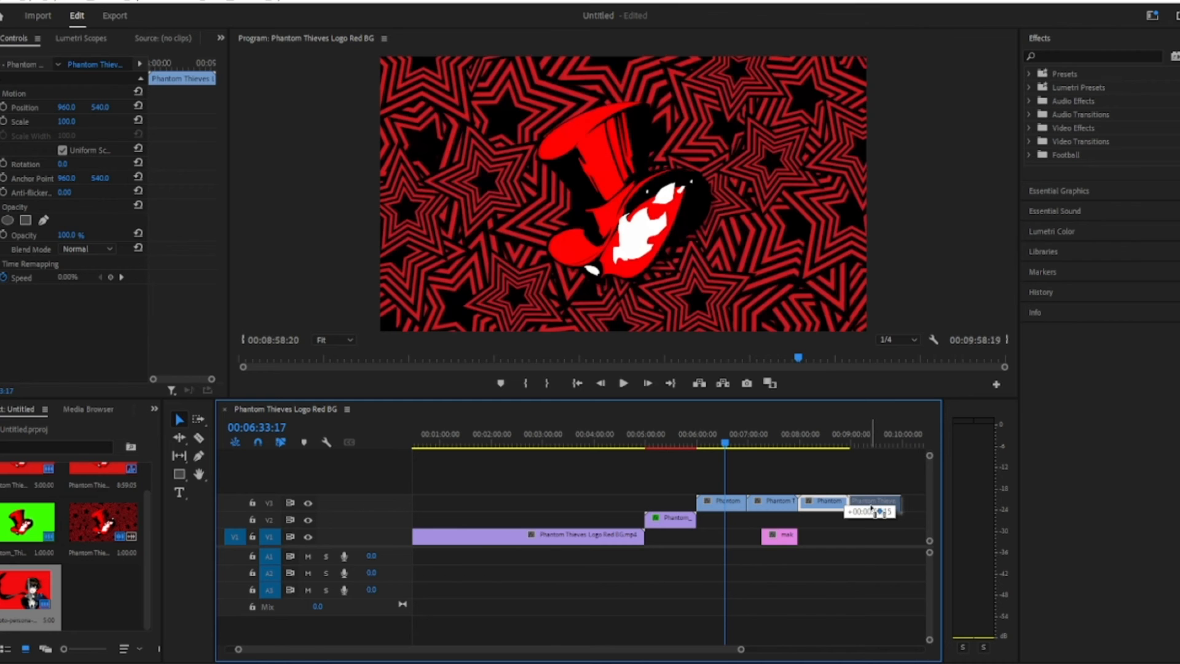
# Alt-drag the star clip into four back-to-back copies on V3 and scrub through them.
pyautogui.click(714, 443)
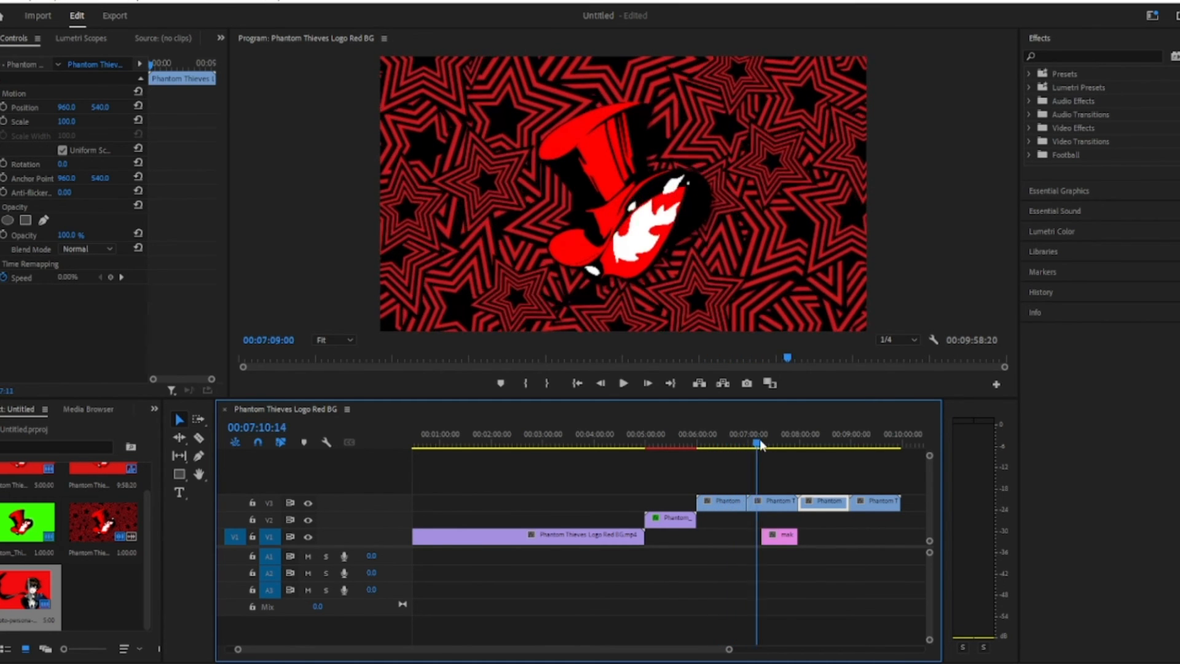
pyautogui.click(843, 442)
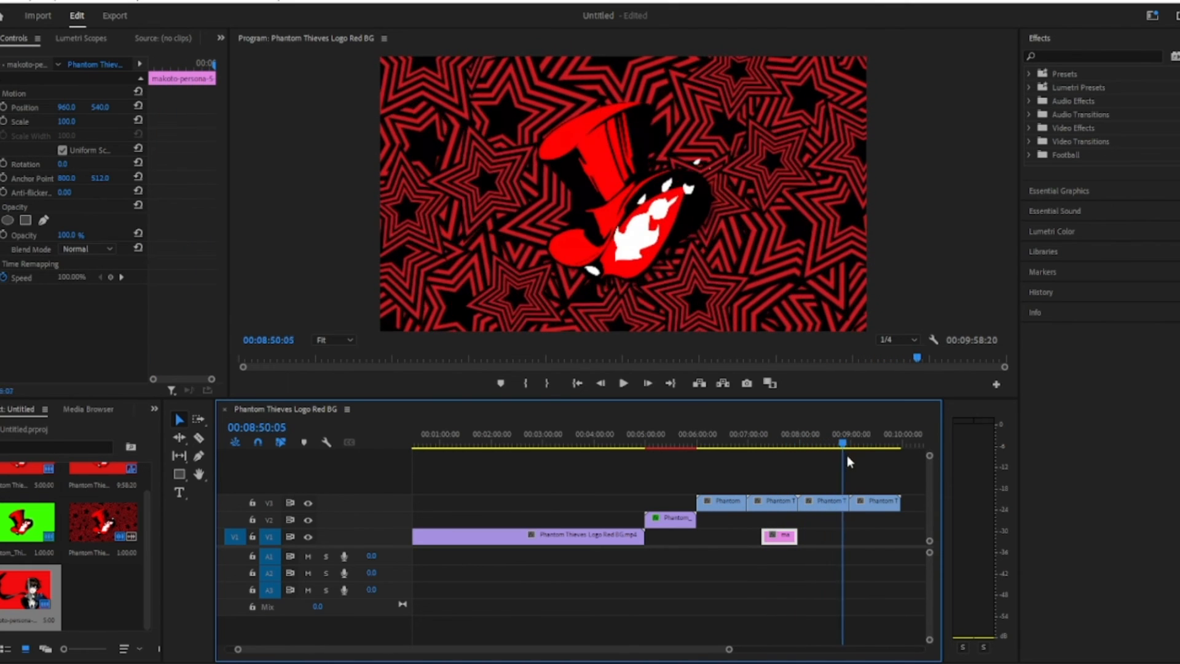
pyautogui.click(681, 444)
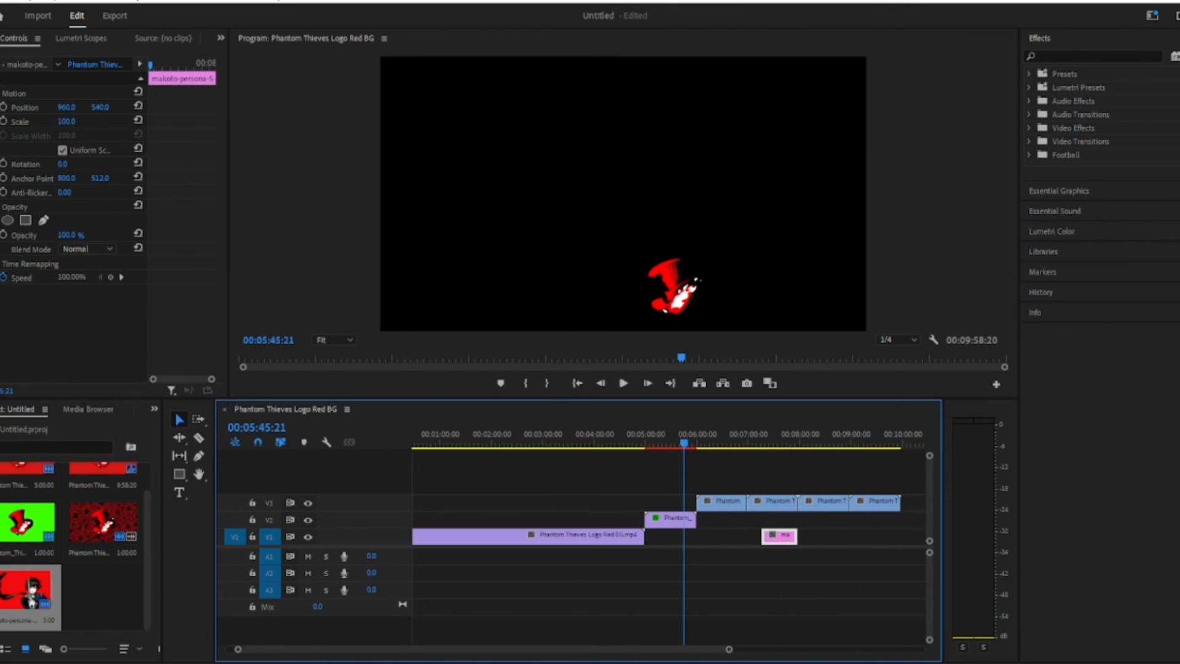